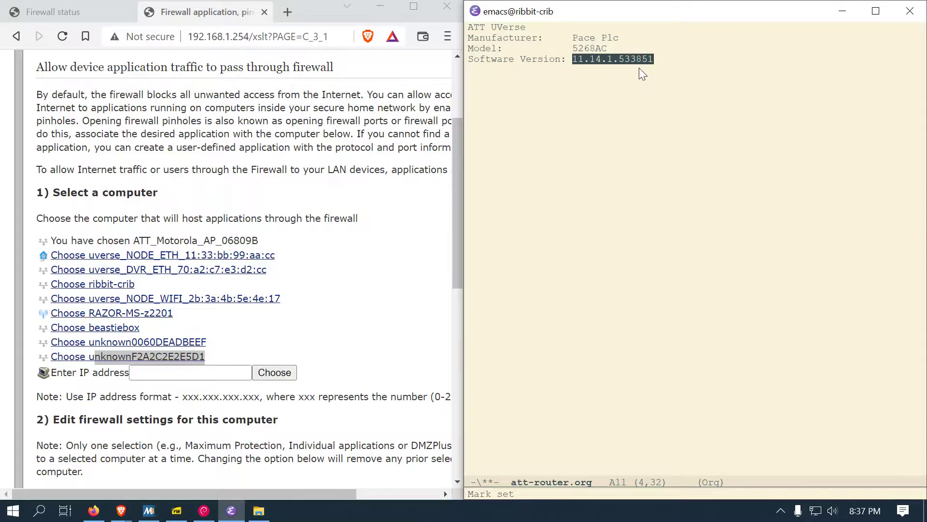
mouse_move(626, 78)
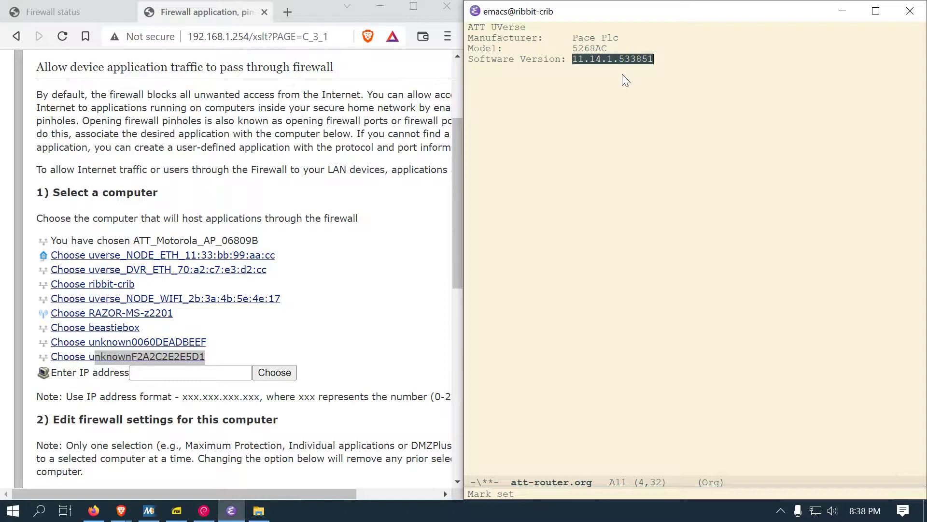
mouse_move(355, 201)
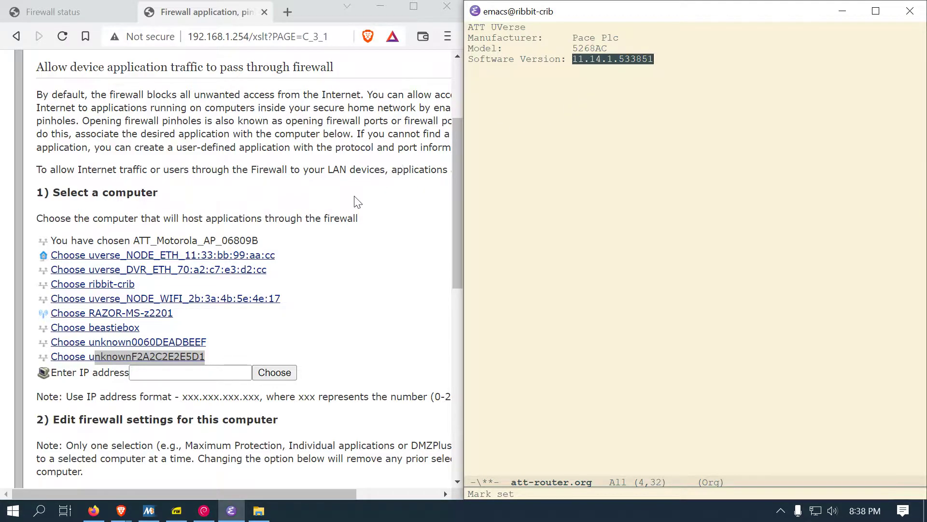
mouse_move(325, 194)
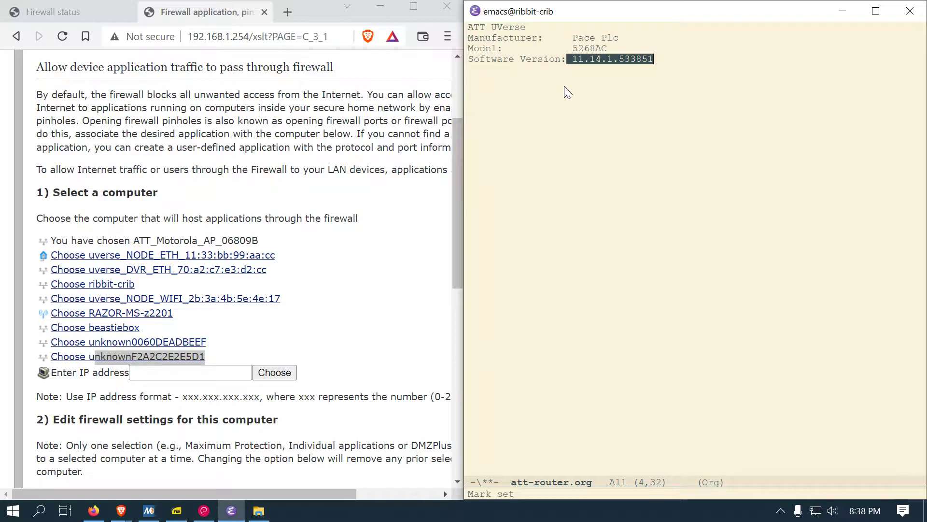
mouse_move(583, 132)
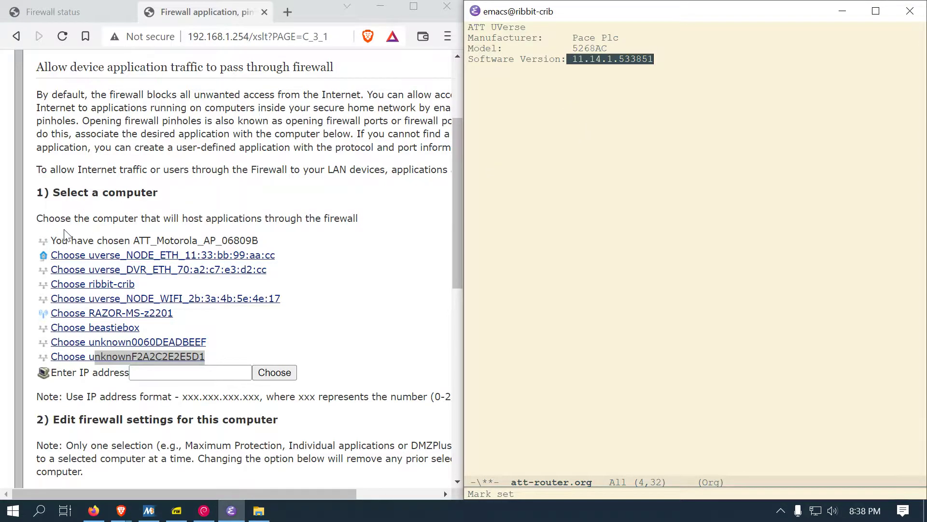
mouse_move(304, 246)
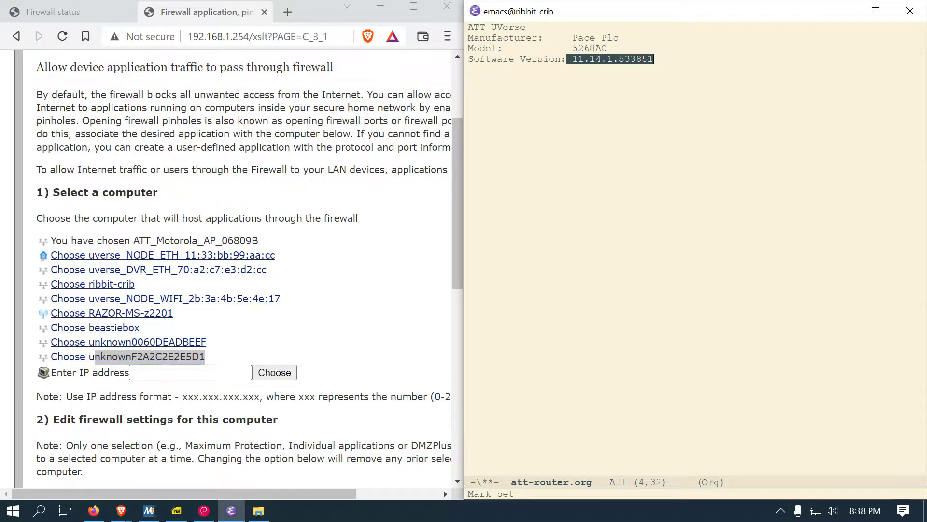
mouse_move(458, 190)
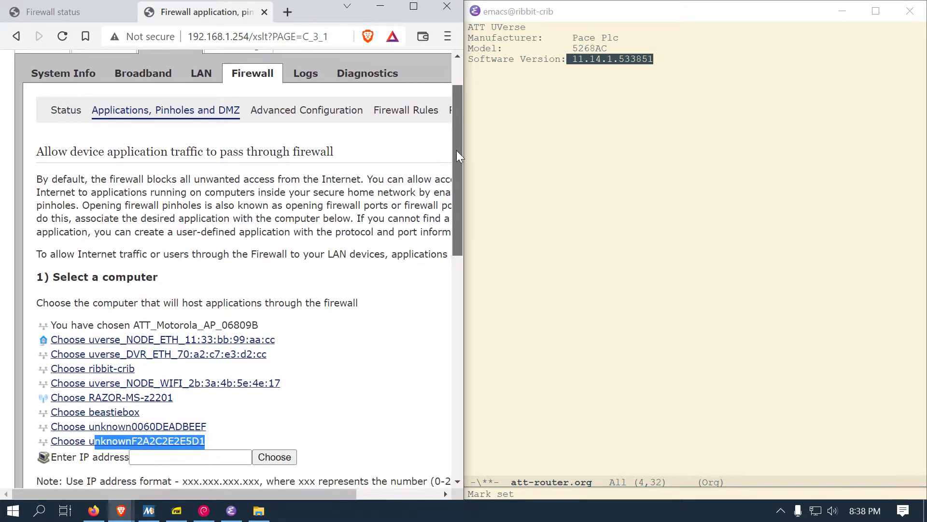
Step: Switch to the beastiebox MinGW terminal and run ./ifconfig to show em0 at 192.168.1.99
scroll(down, 3)
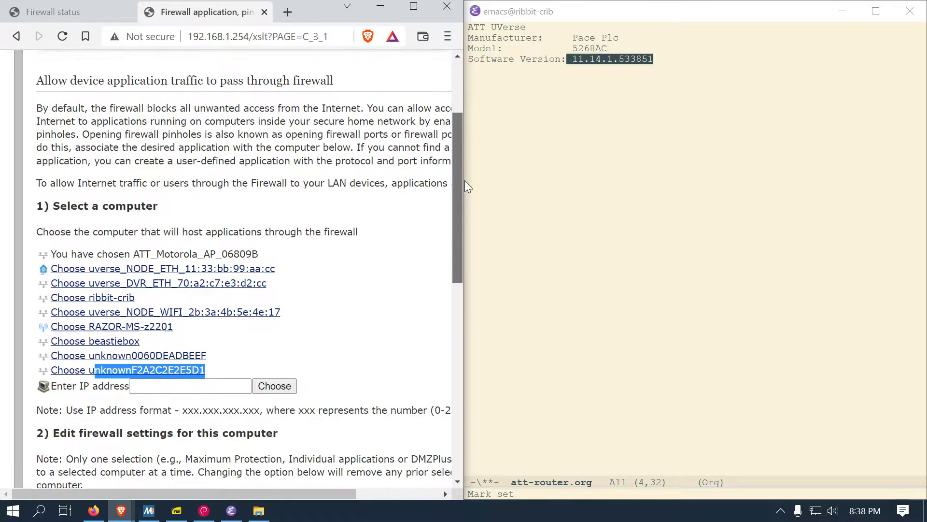
scroll(down, 3)
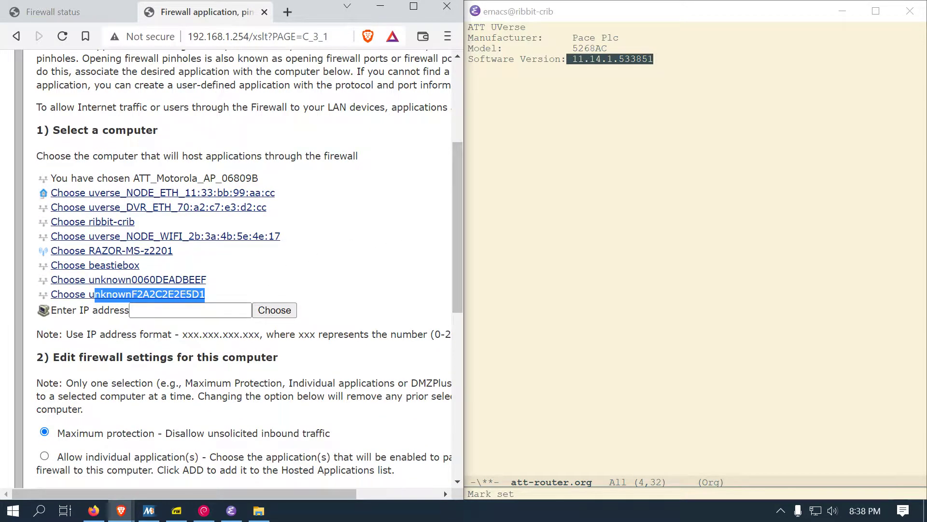
mouse_move(643, 270)
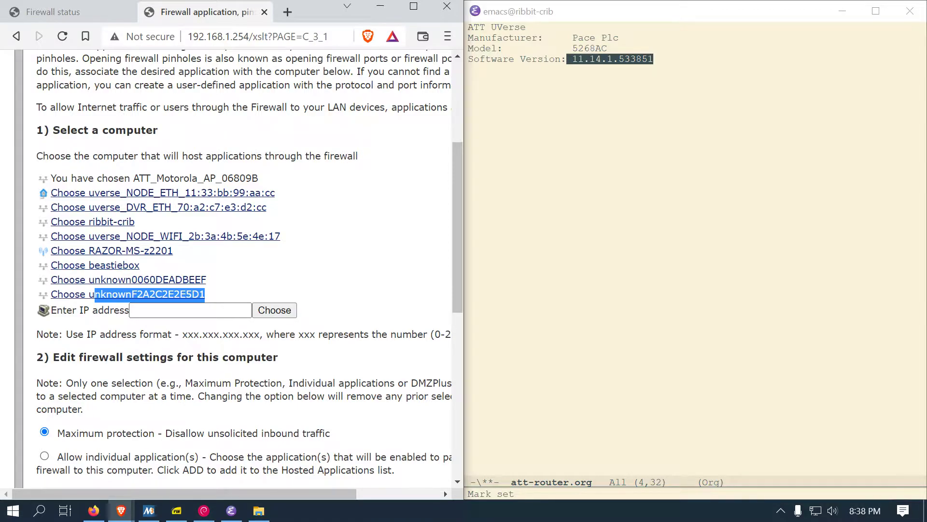
mouse_move(190, 310)
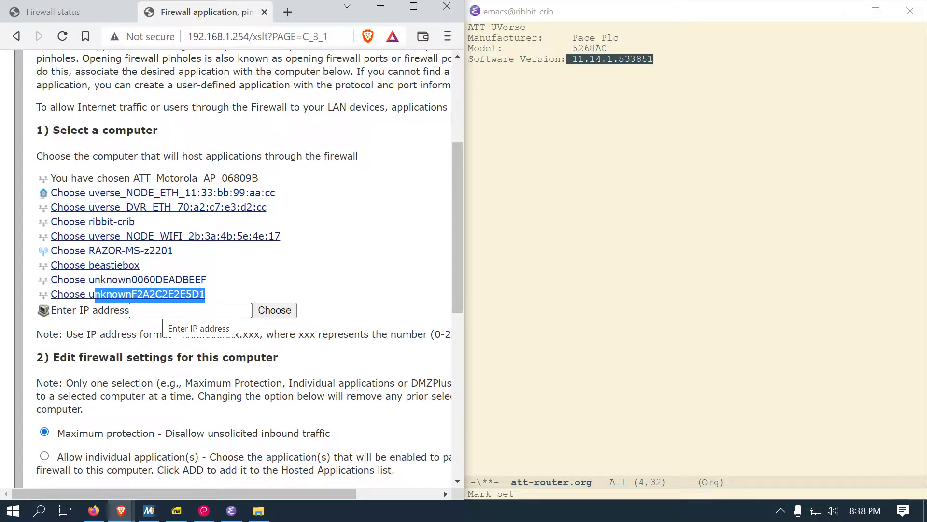
scroll(down, 3)
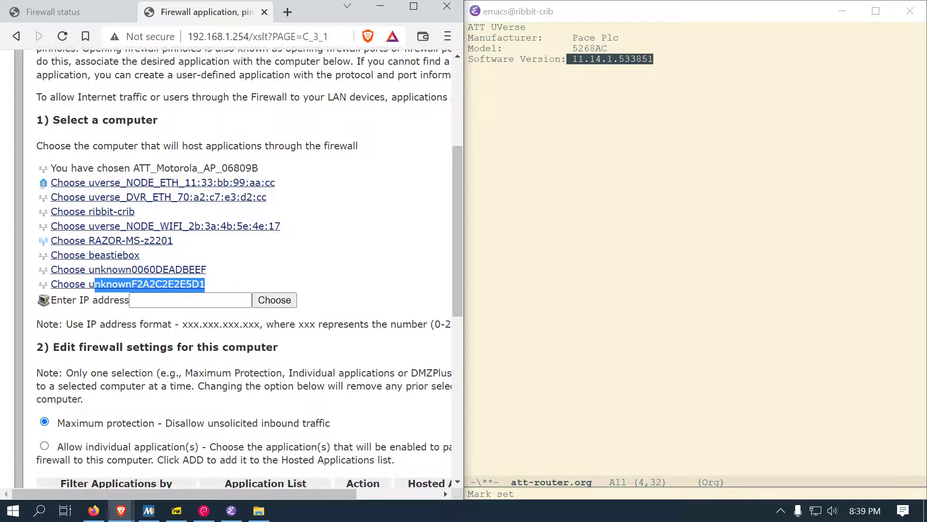
scroll(down, 3)
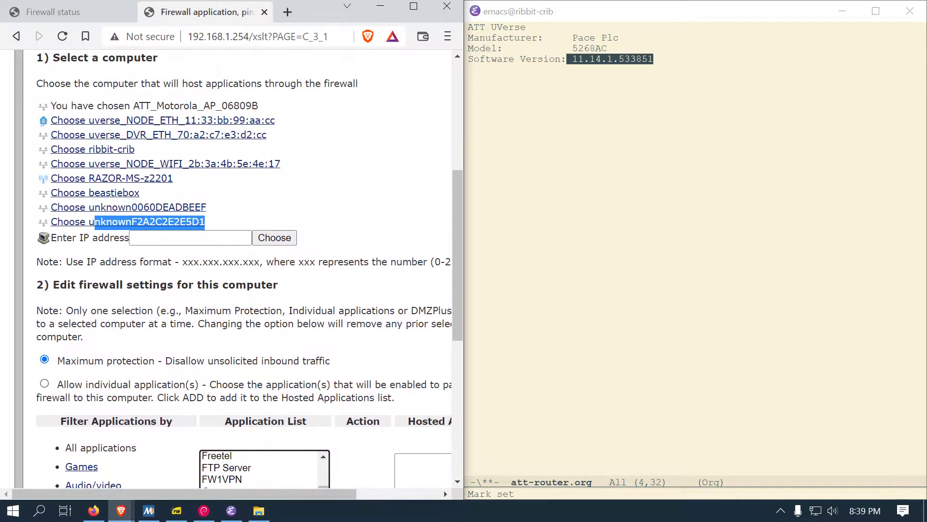
mouse_move(316, 231)
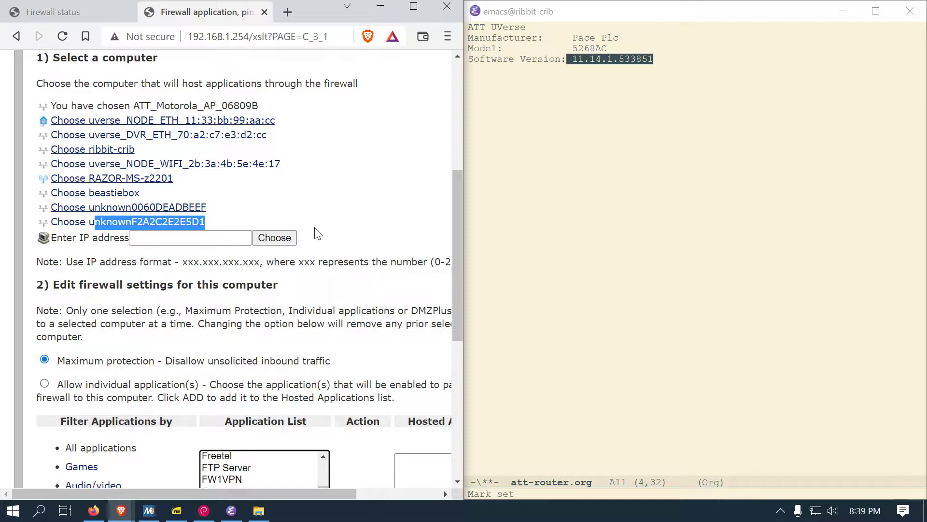
mouse_move(110, 231)
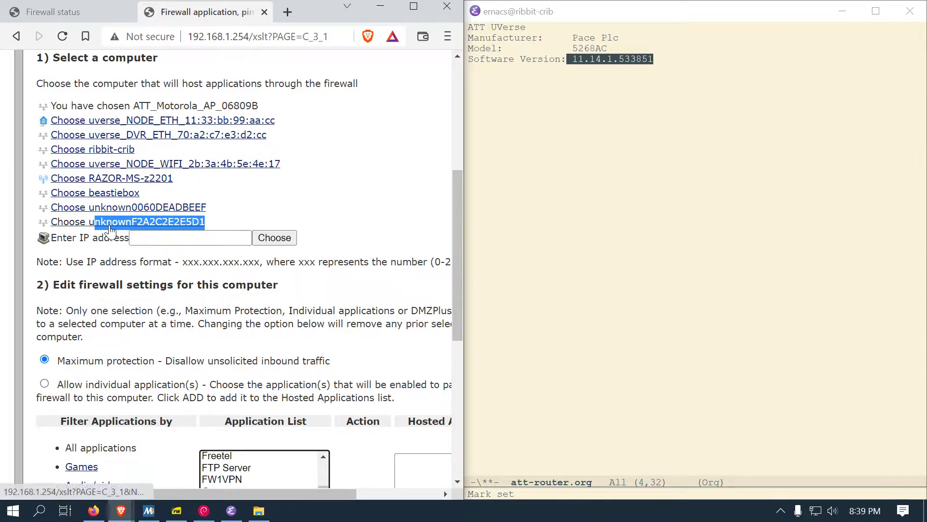
mouse_move(138, 231)
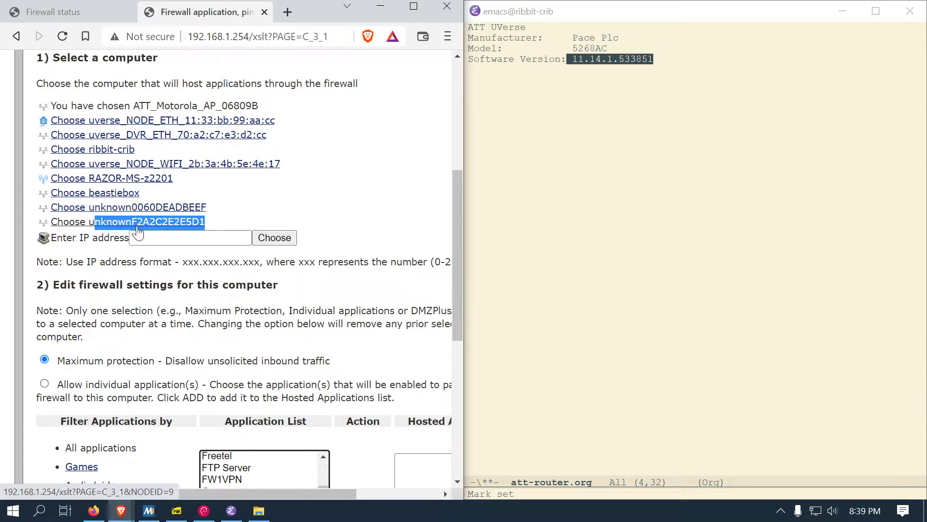
key(alt+tab)
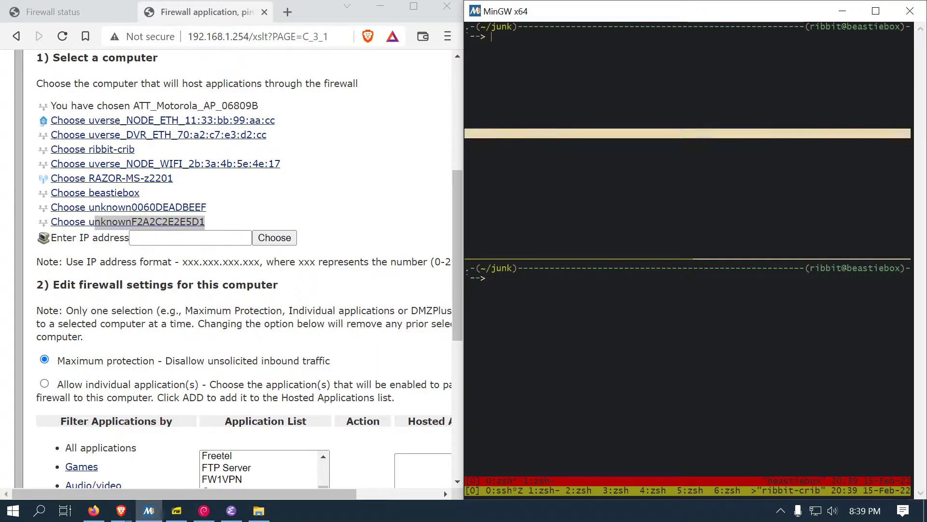
text(./f)
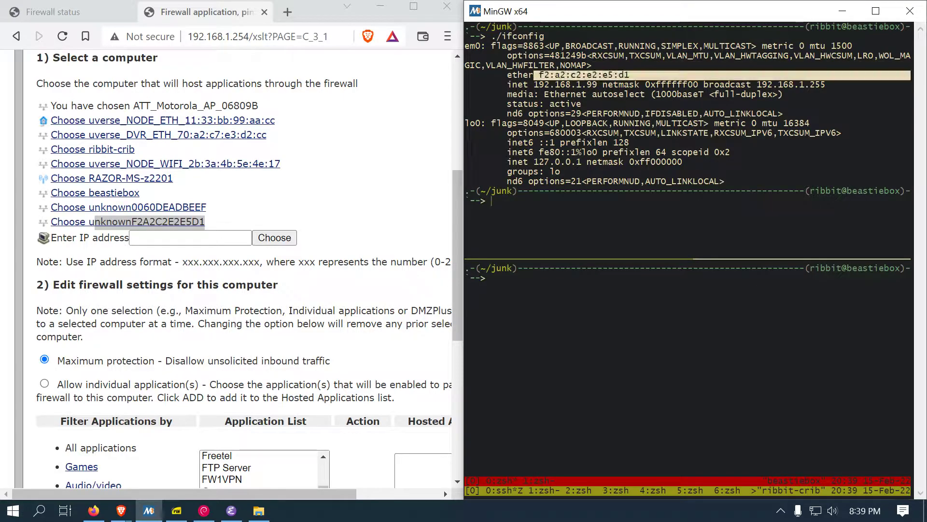
mouse_move(197, 121)
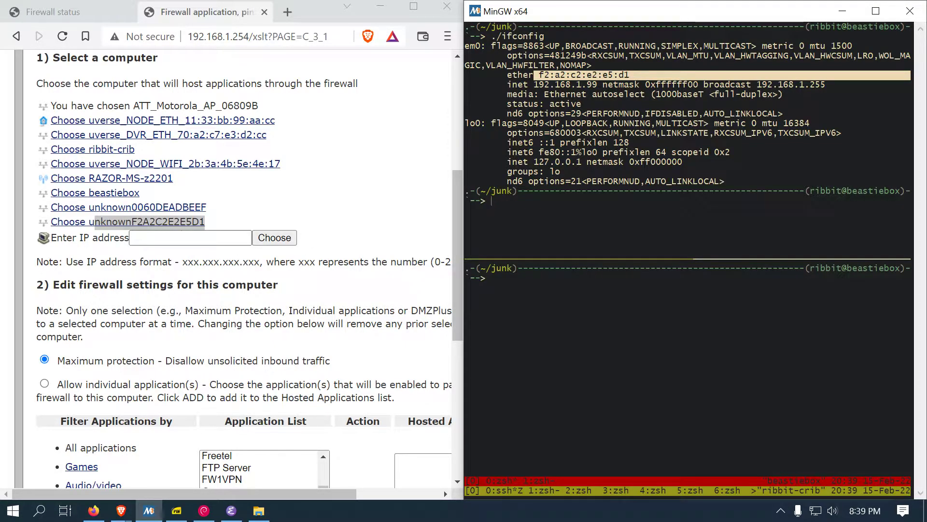
mouse_move(157, 222)
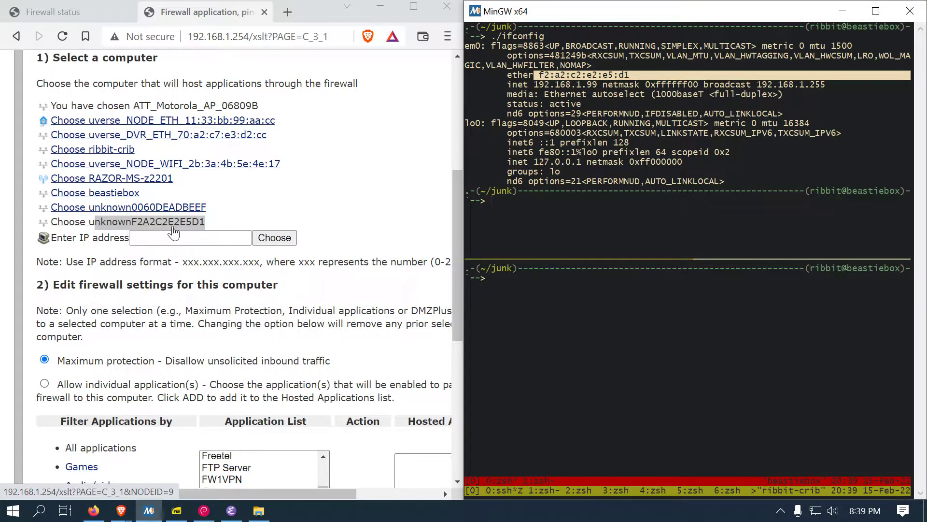
scroll(down, 3)
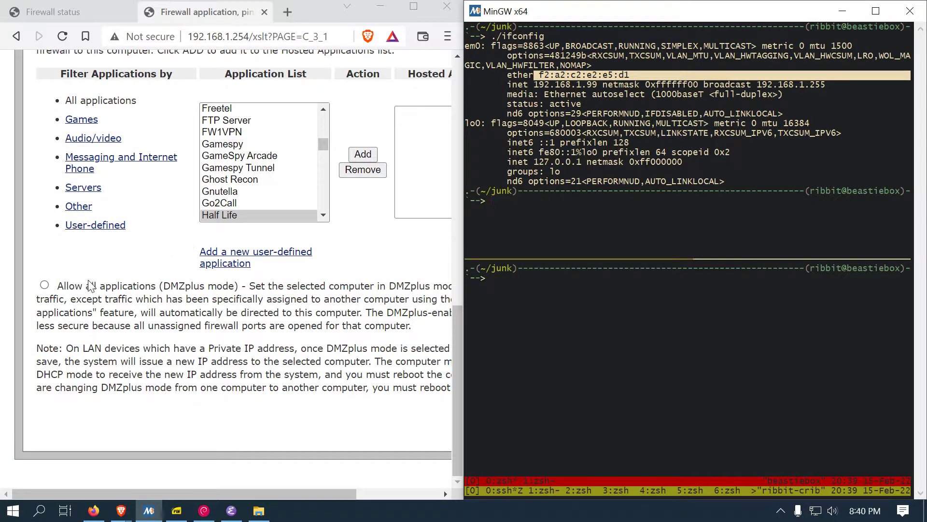
mouse_move(79, 309)
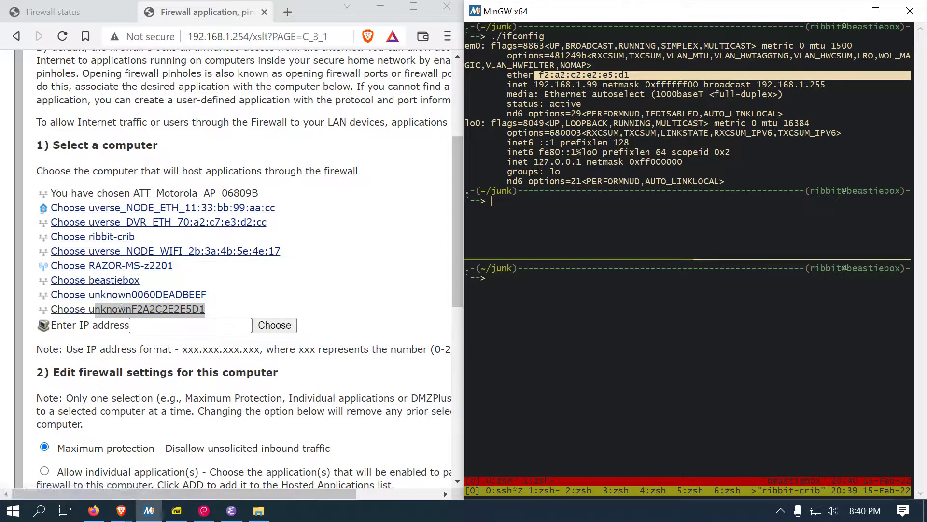
scroll(down, 3)
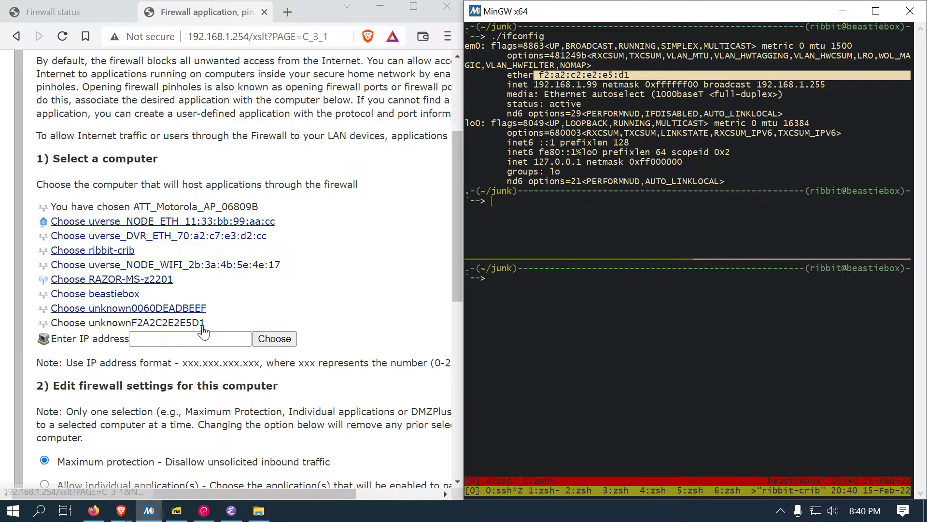
mouse_move(174, 309)
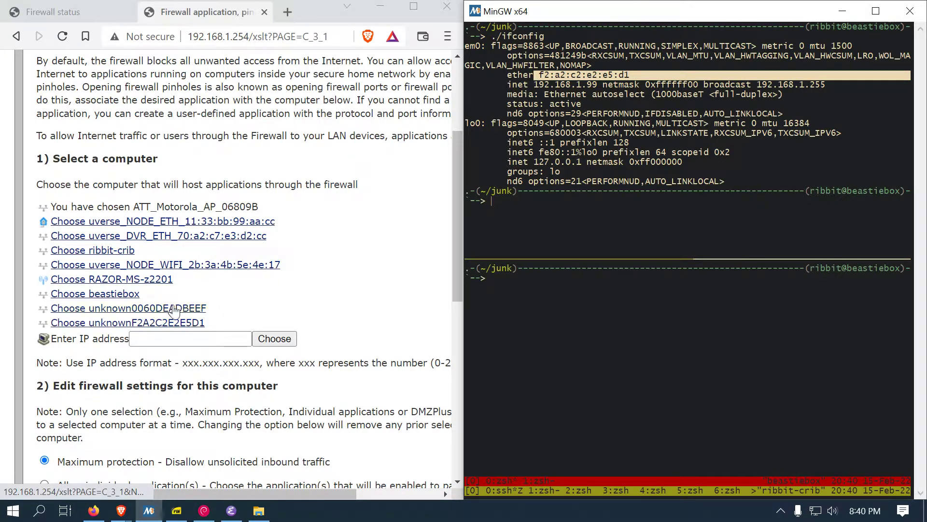
mouse_move(193, 322)
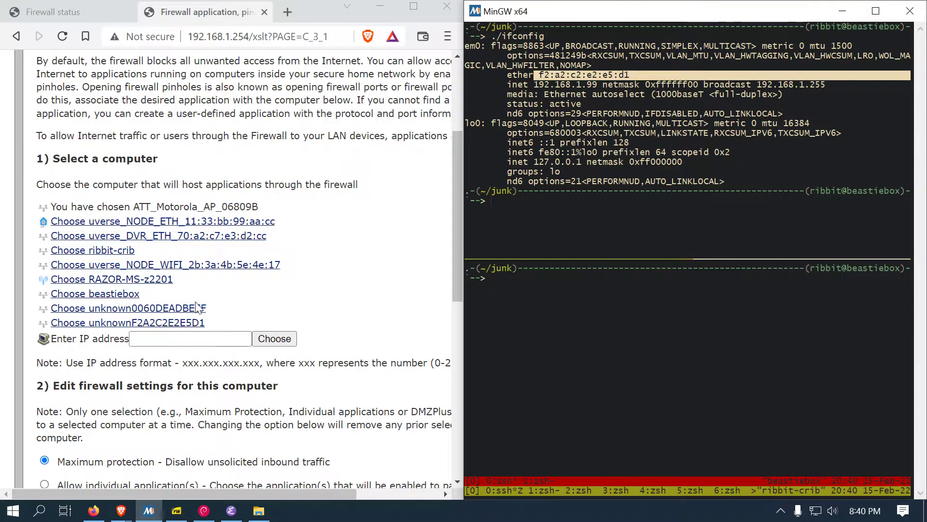
scroll(down, 3)
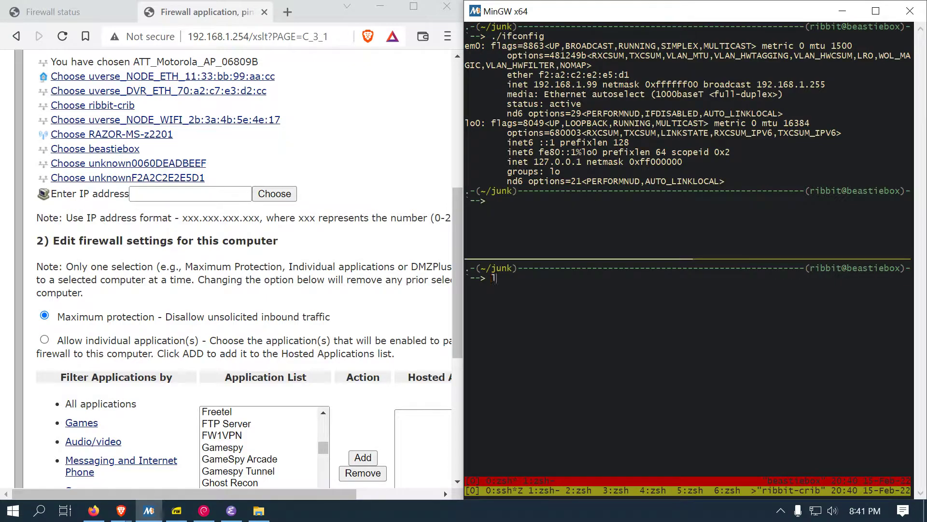
Step: View /etc/hosts with less to find the line naming 192.168.1.47 as beastiebox
text(less /etc/)
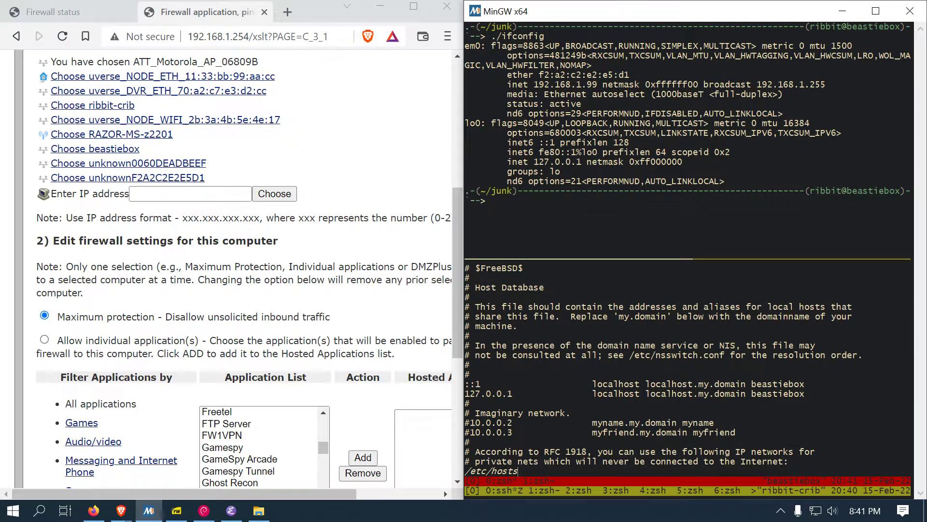
scroll(down, 3)
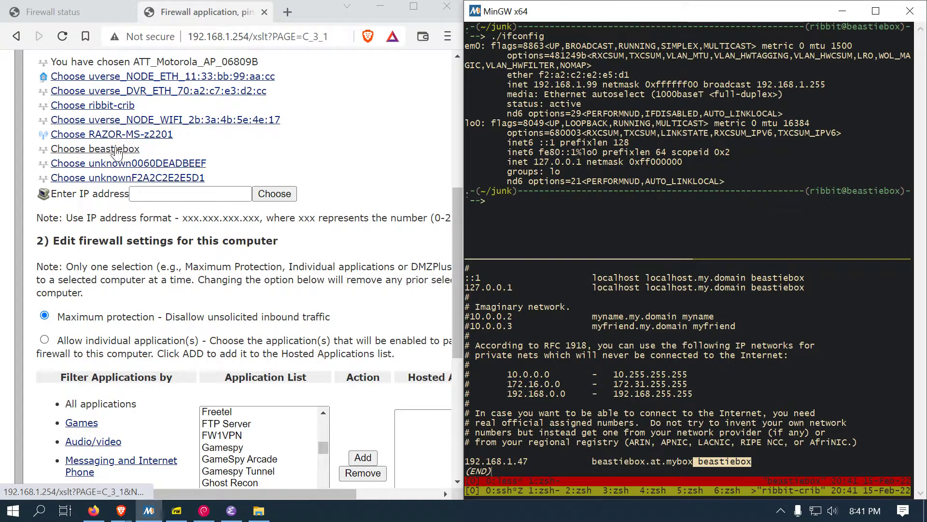
scroll(down, 3)
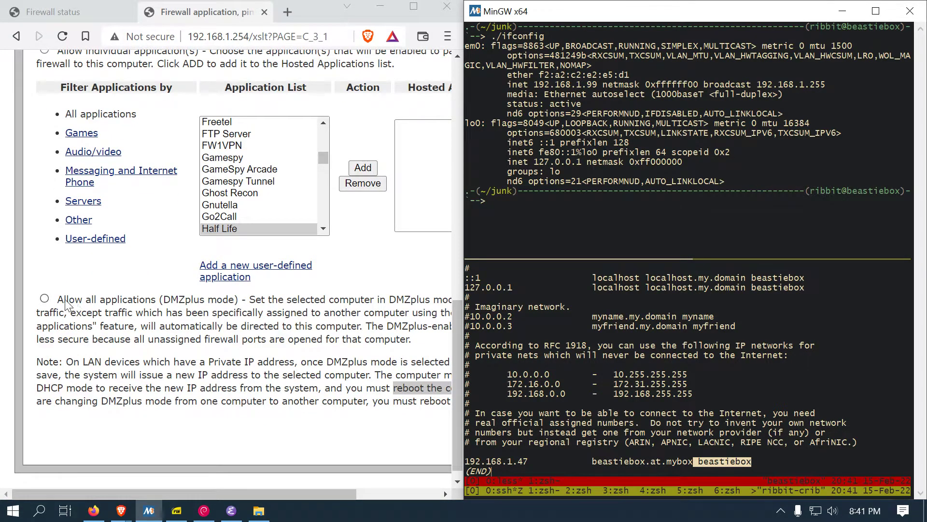
mouse_move(209, 308)
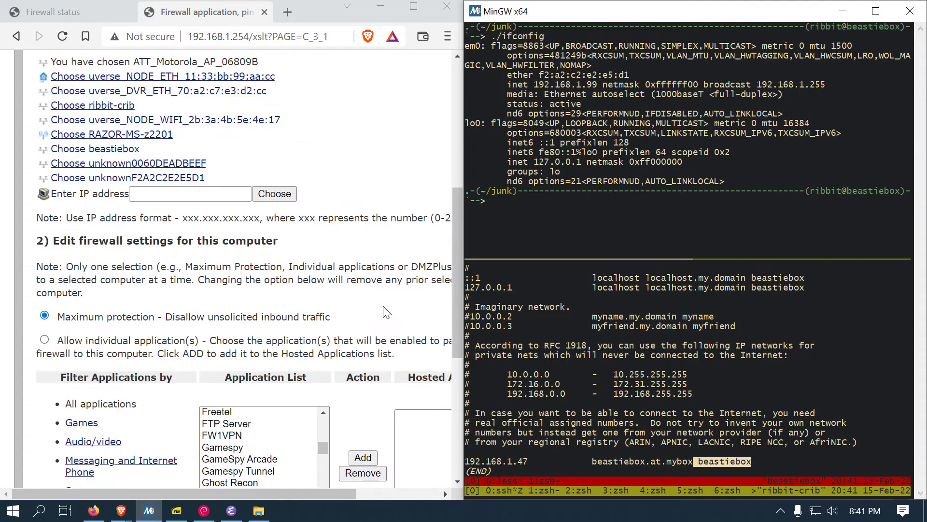
mouse_move(118, 160)
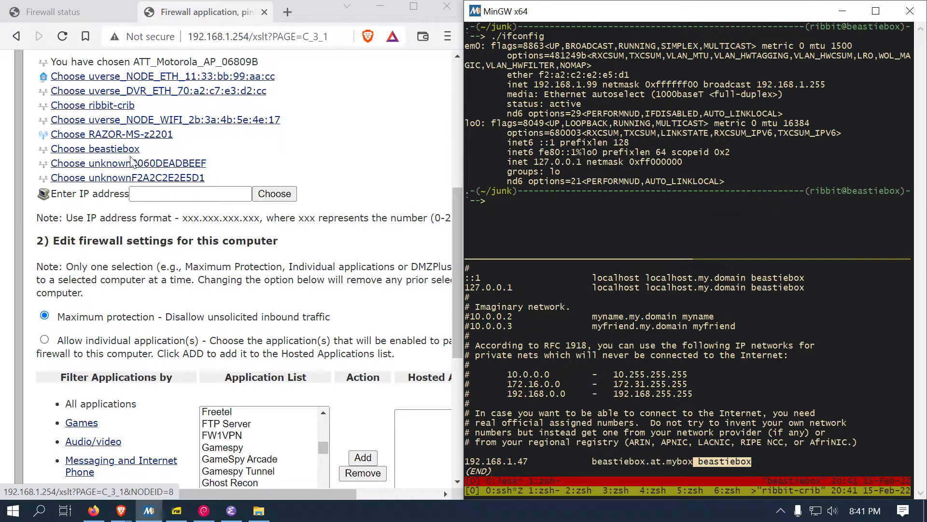
mouse_move(115, 154)
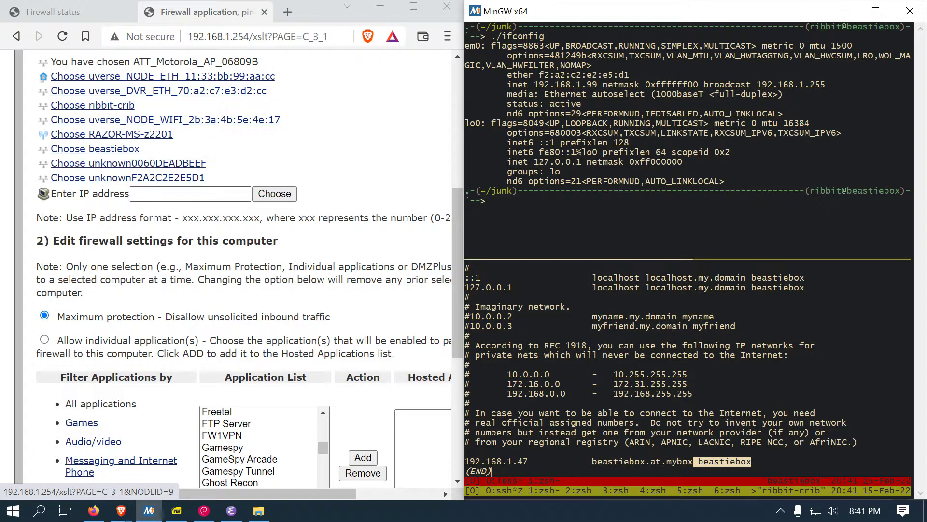
mouse_move(147, 182)
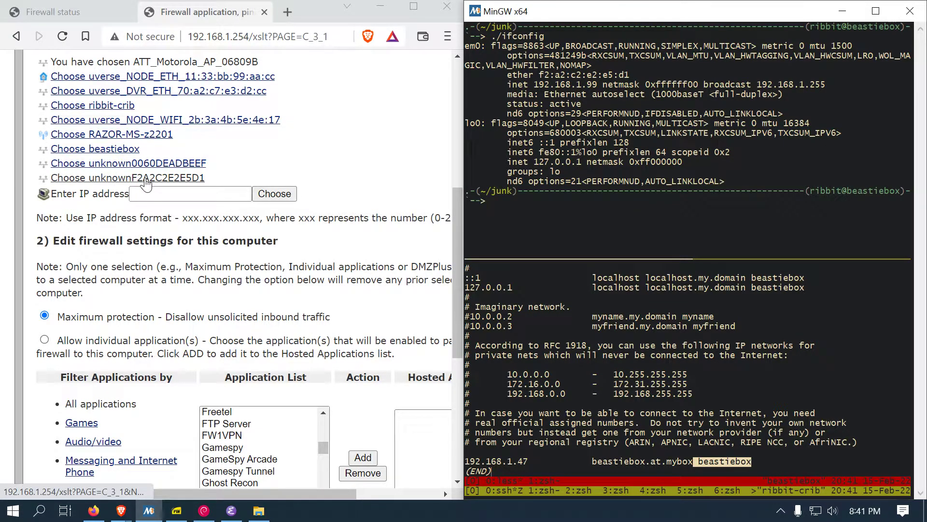
mouse_move(193, 180)
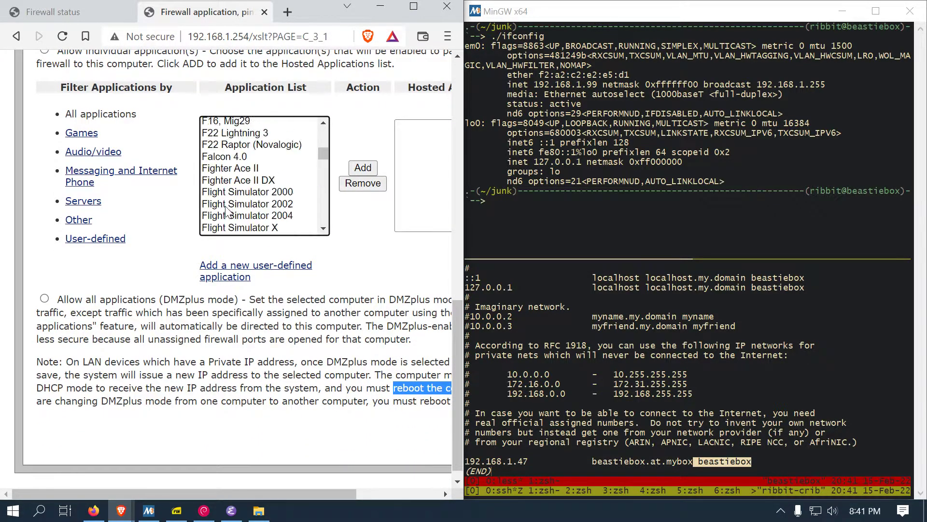
click(53, 12)
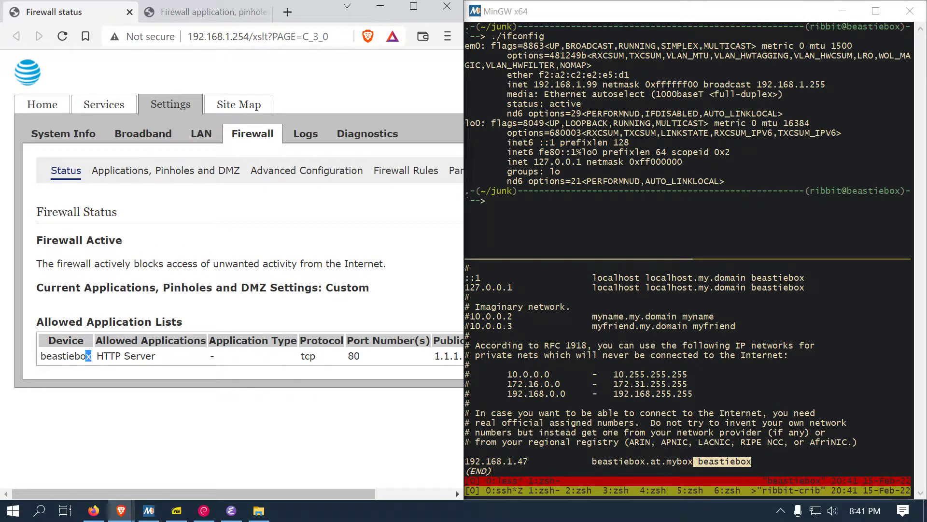
Step: Highlight the allowed TCP port 80 for beastiebox's HTTP Server pinhole
double_click(66, 356)
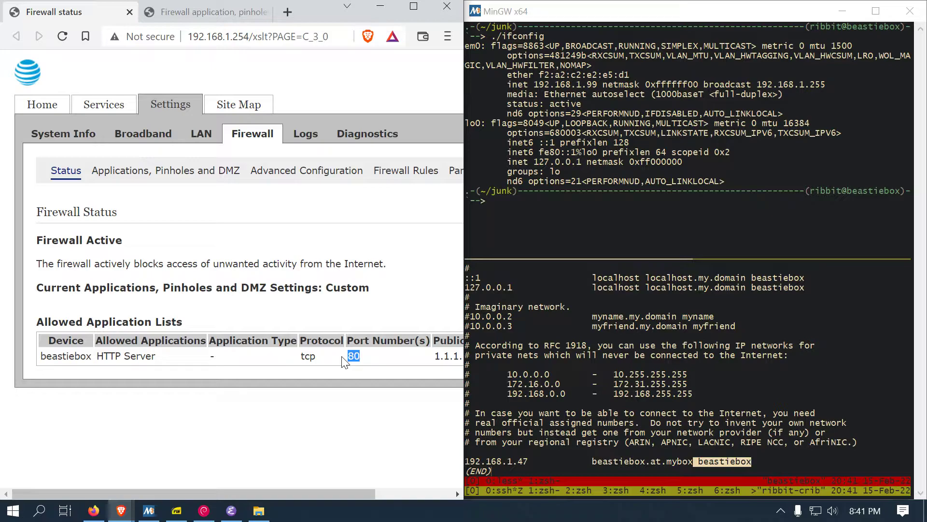
mouse_move(279, 235)
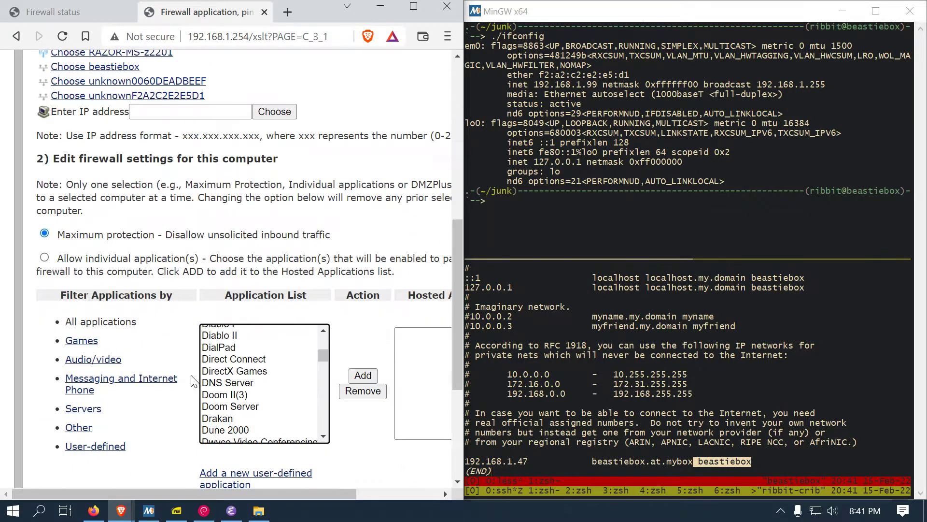
scroll(up, 3)
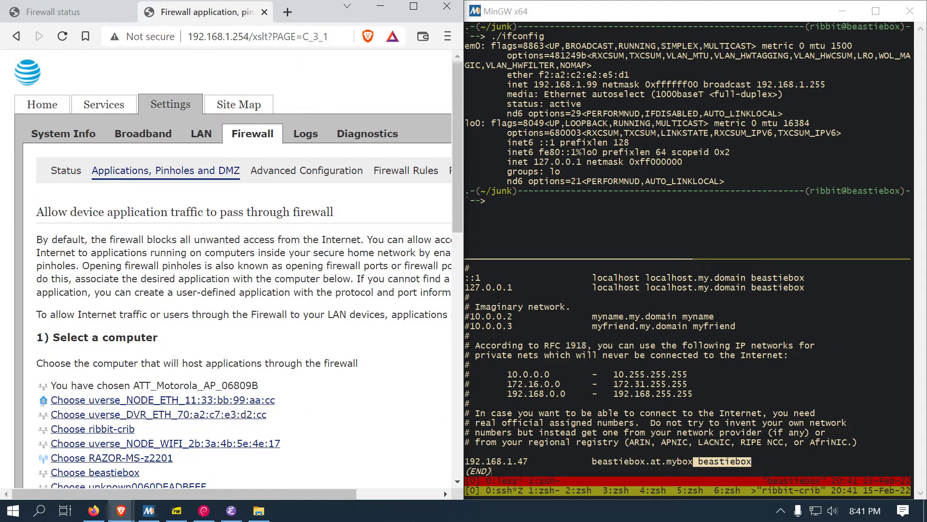
scroll(down, 3)
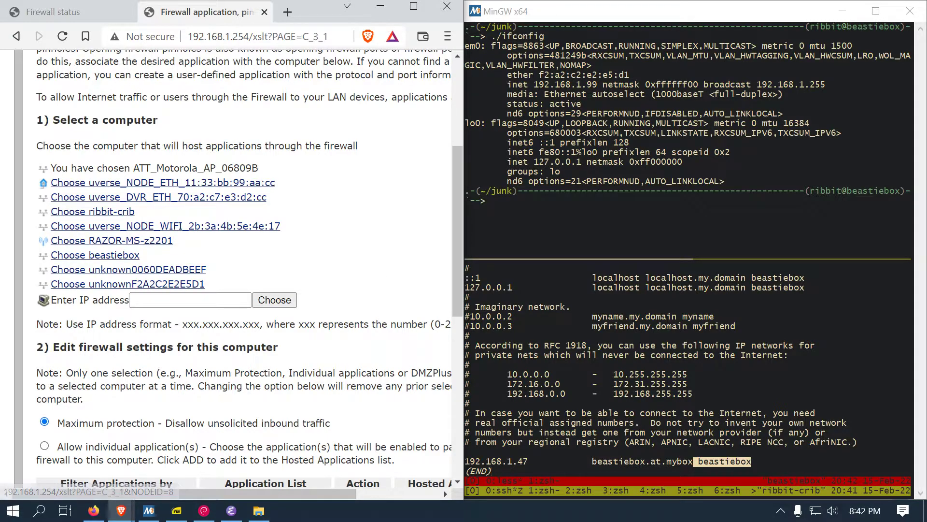
mouse_move(131, 280)
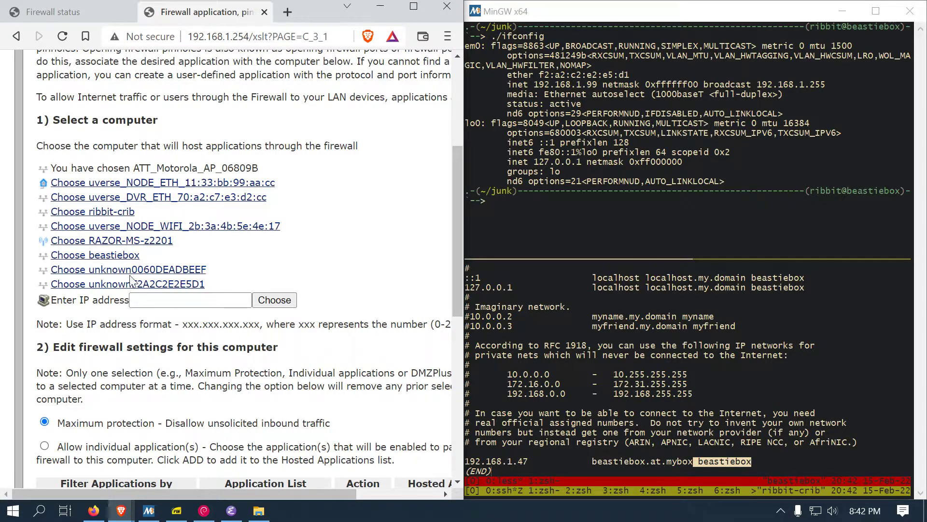
mouse_move(149, 288)
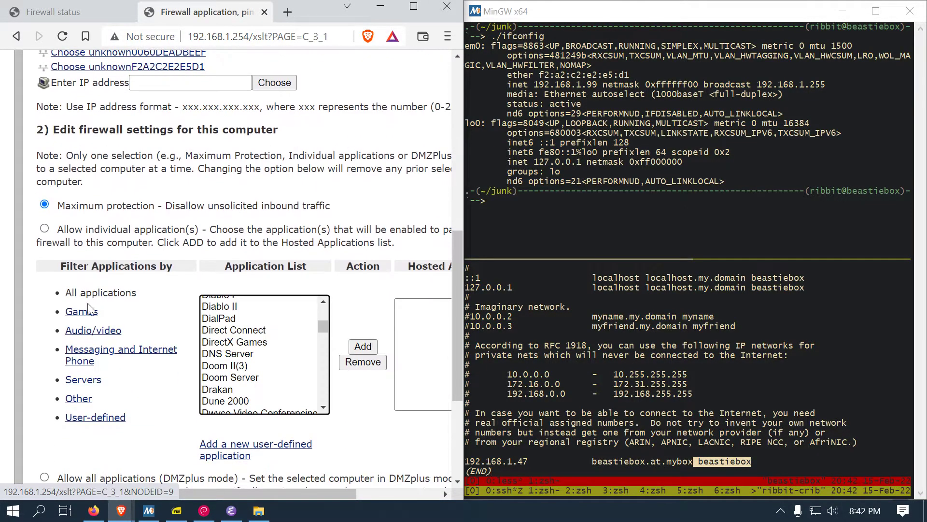
scroll(down, 3)
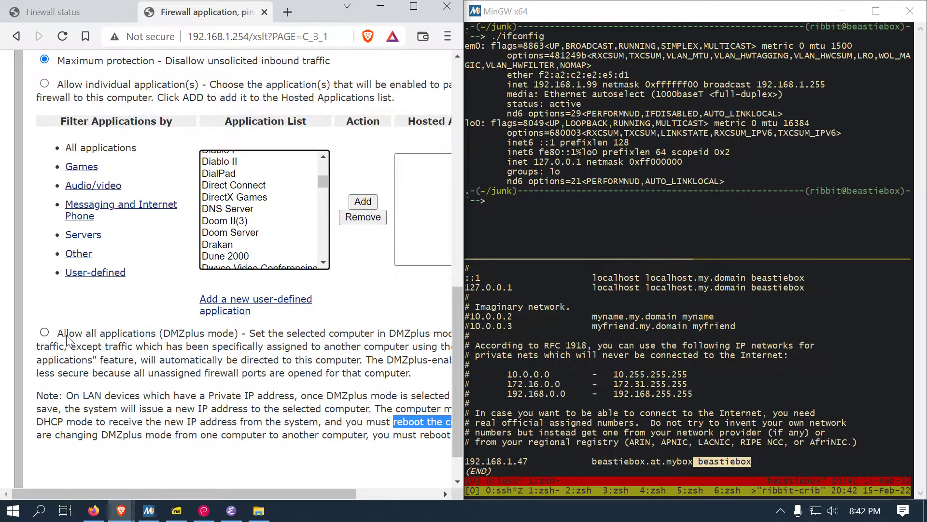
scroll(up, 3)
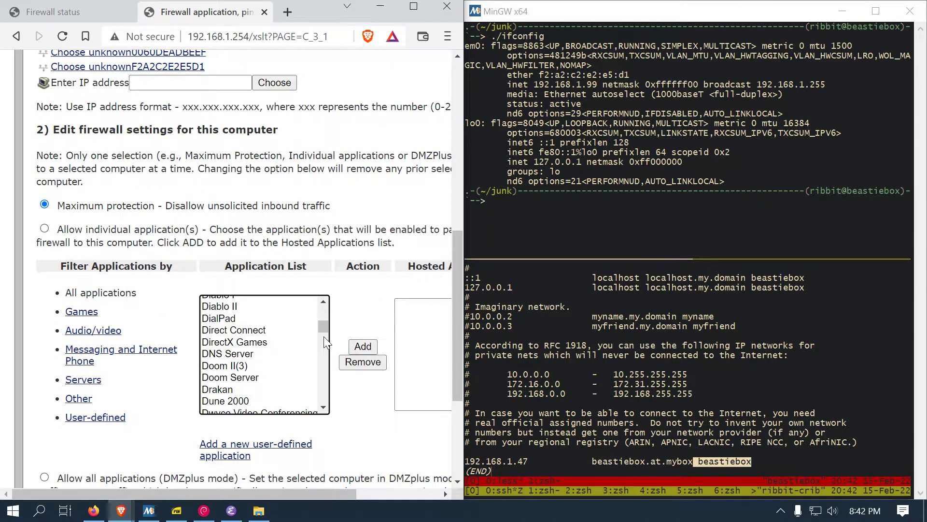
scroll(down, 3)
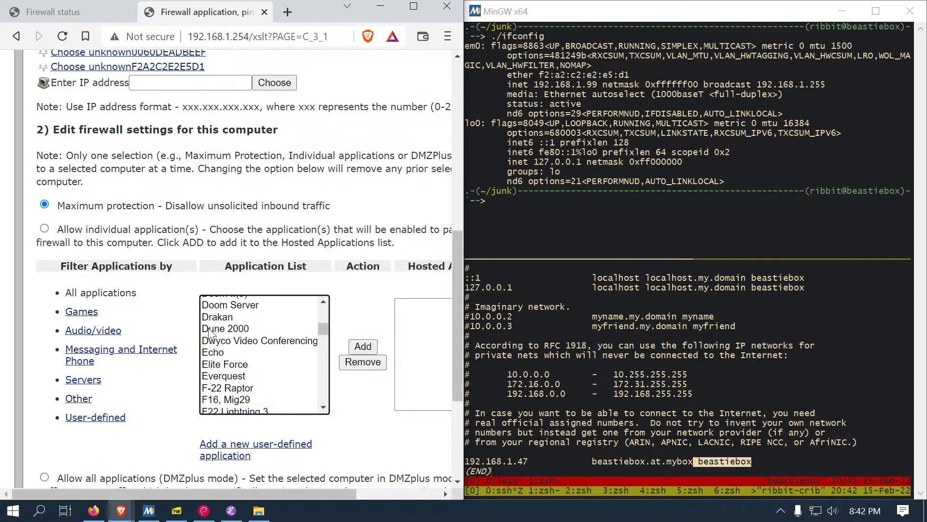
scroll(up, 3)
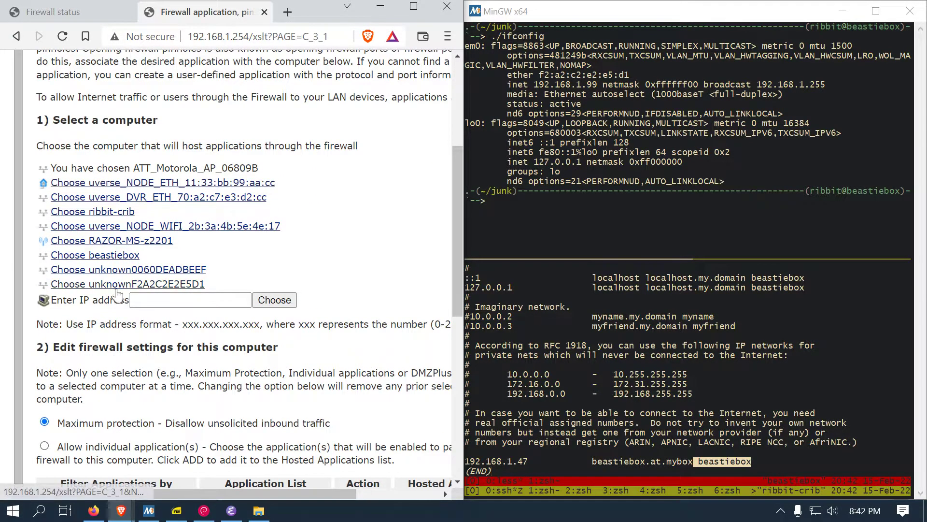
mouse_move(113, 191)
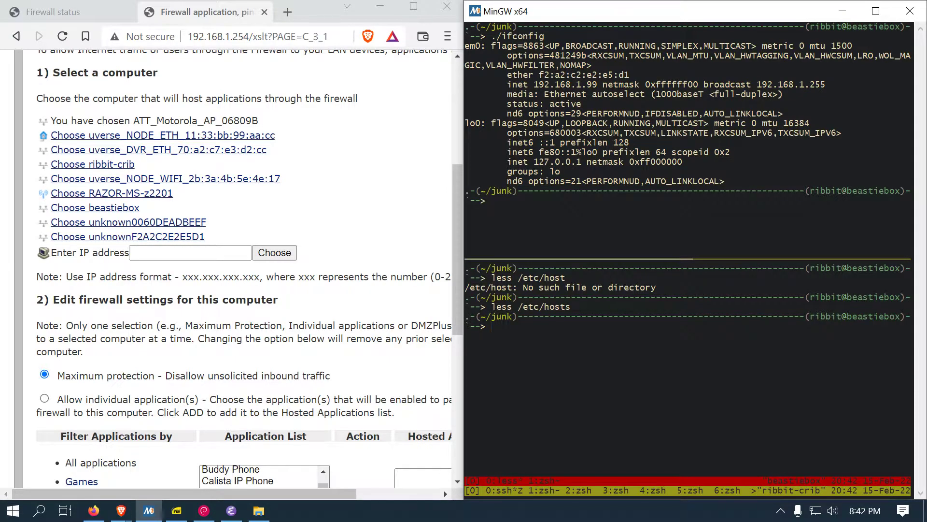
Step: Run grep -i -B1 dhcp /etc/rc.conf showing em0 static at 192.168.1.47, then type /etc/netstart
text(grep -i)
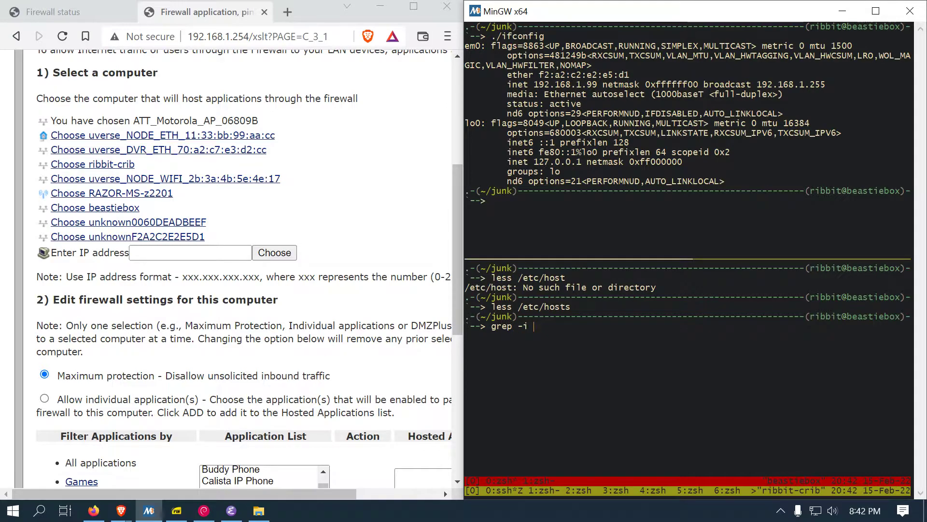
text(-B1)
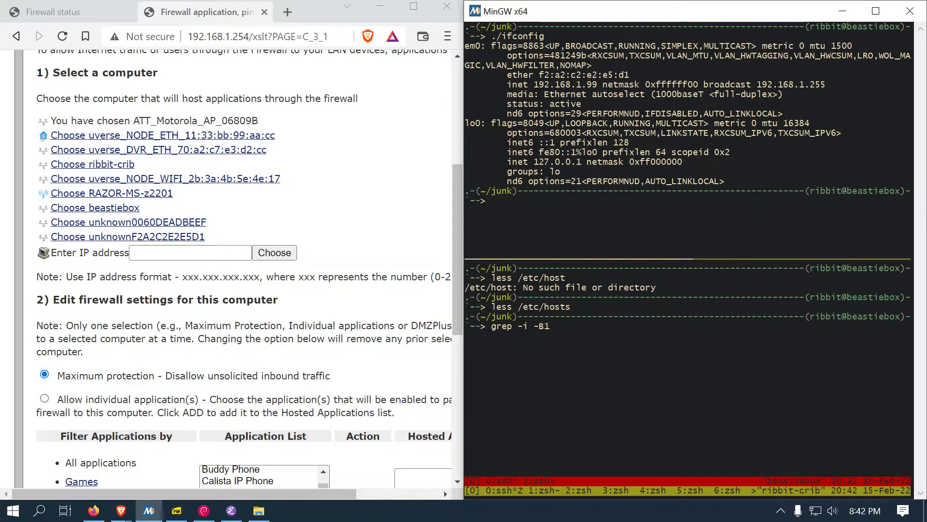
text(dhcp /etc/)
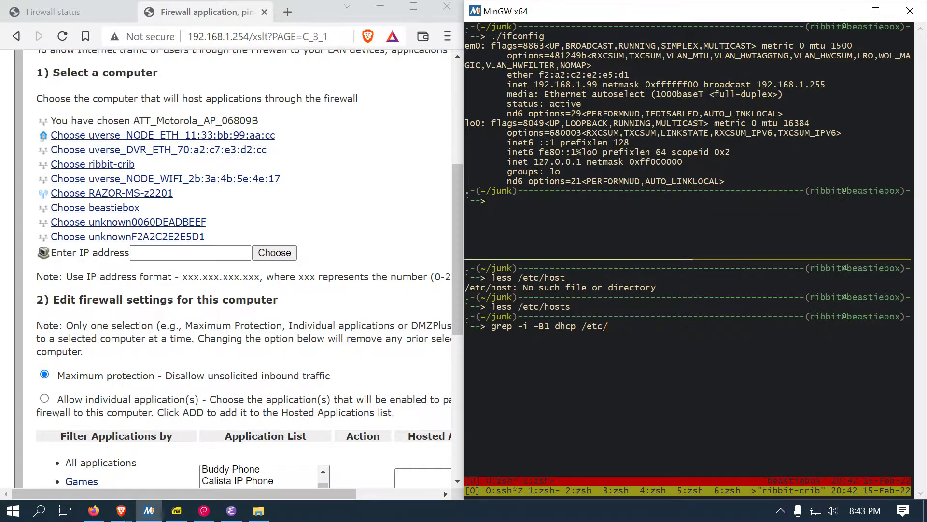
text(rc.conf)
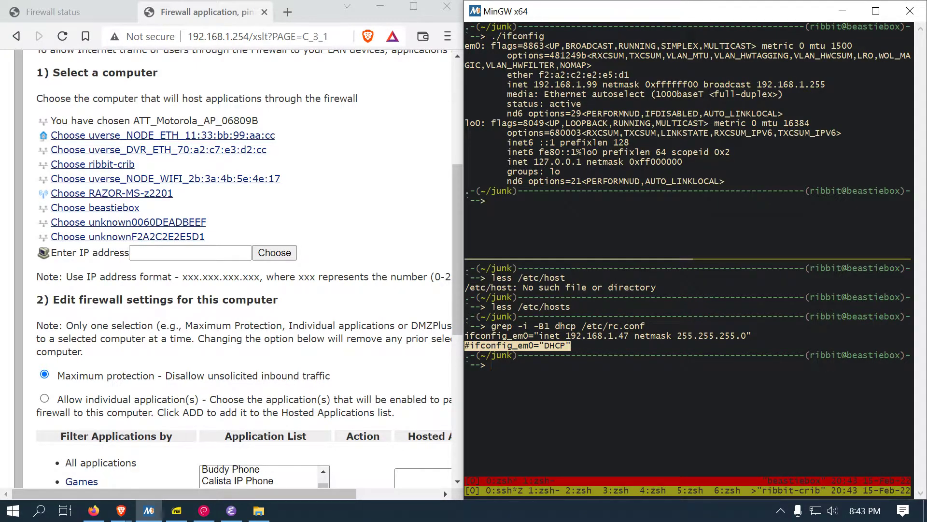
text(/e)
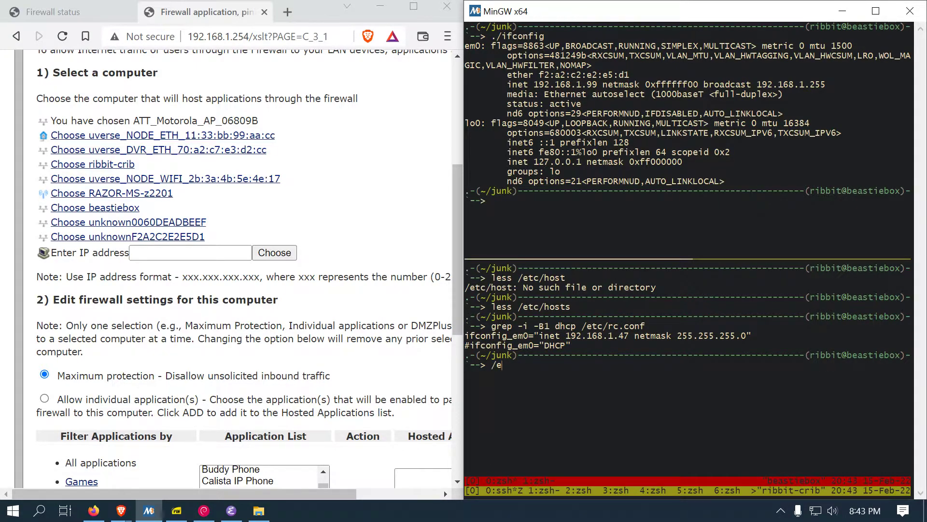
text(tc/)
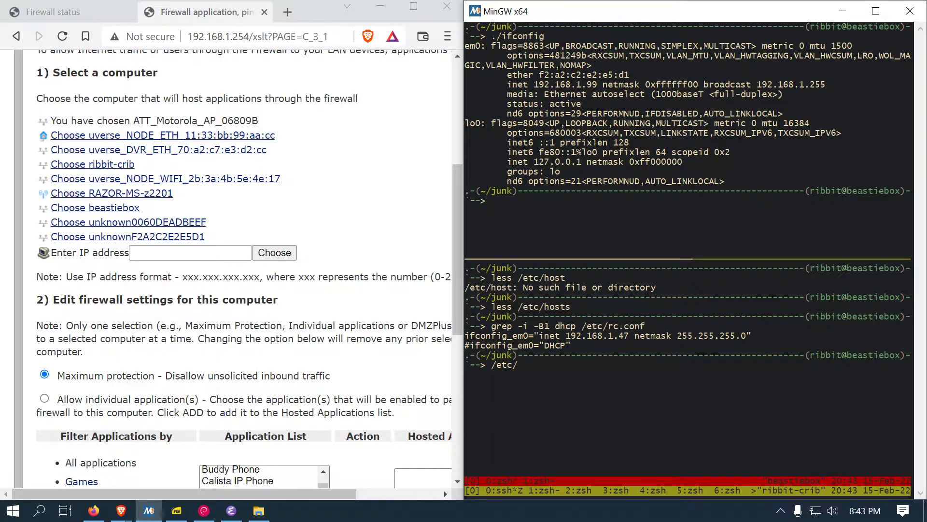
text(netstart)
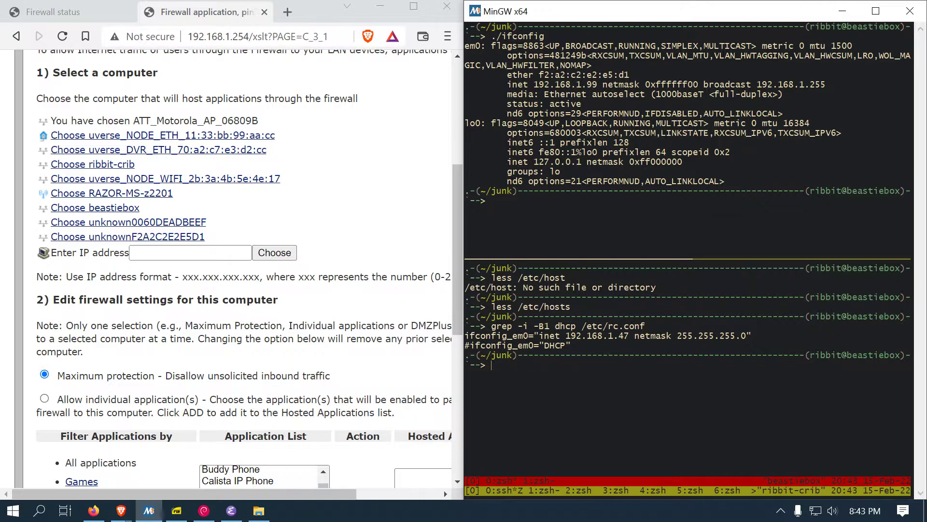
Step: Type 'service routing restart' at the beastiebox prompt without running it
text(service neti)
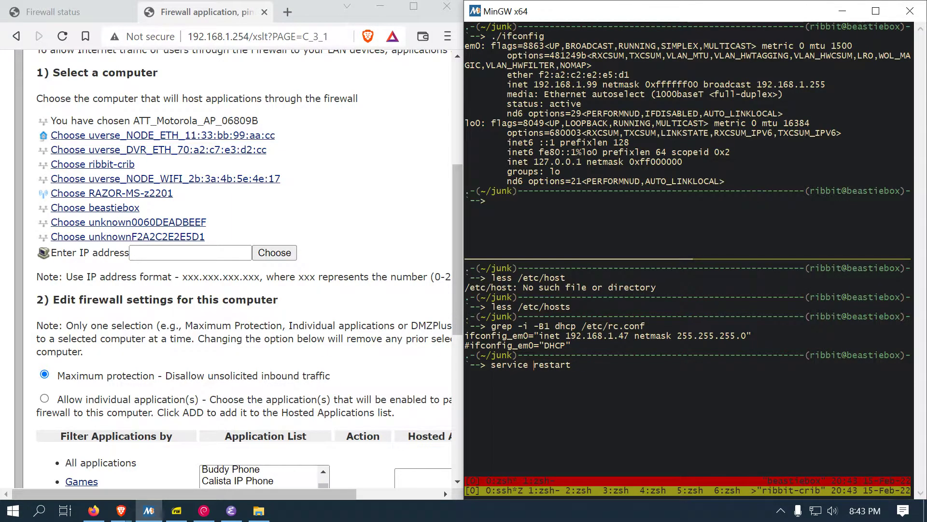
text(routing r)
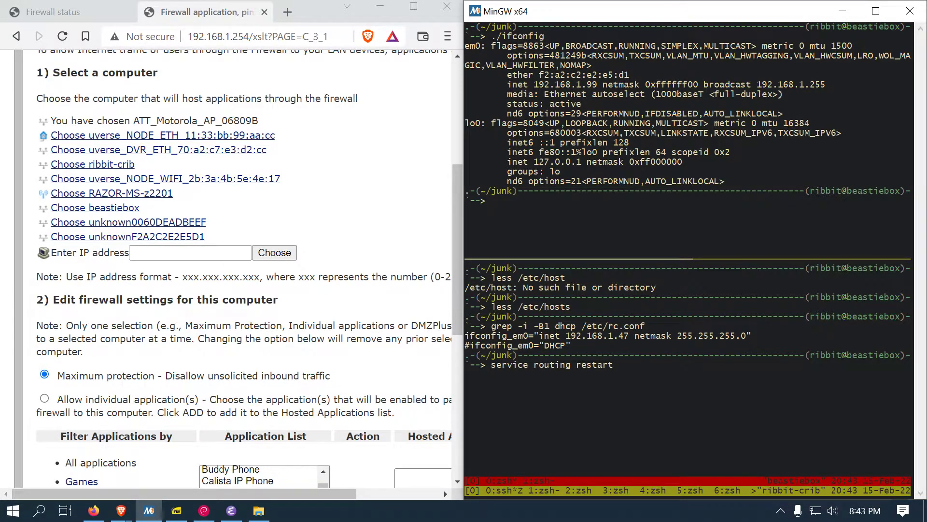
scroll(down, 3)
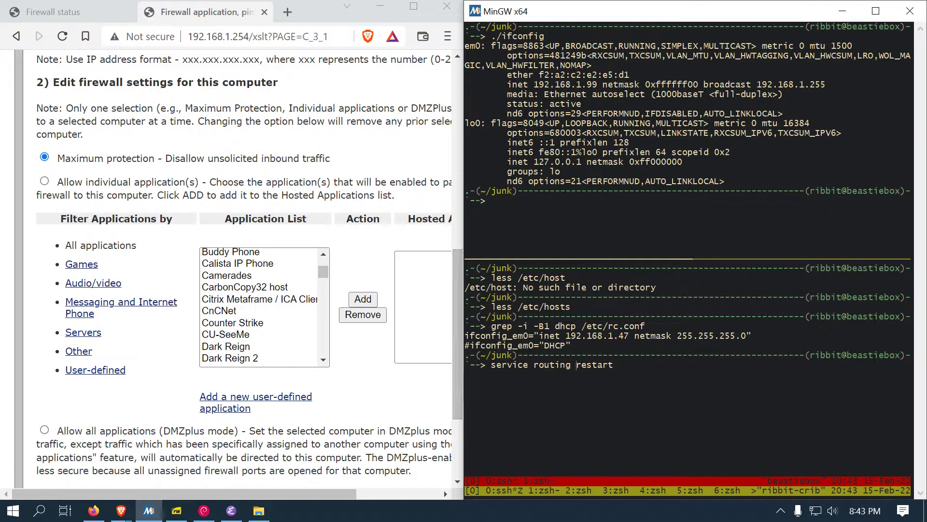
mouse_move(209, 426)
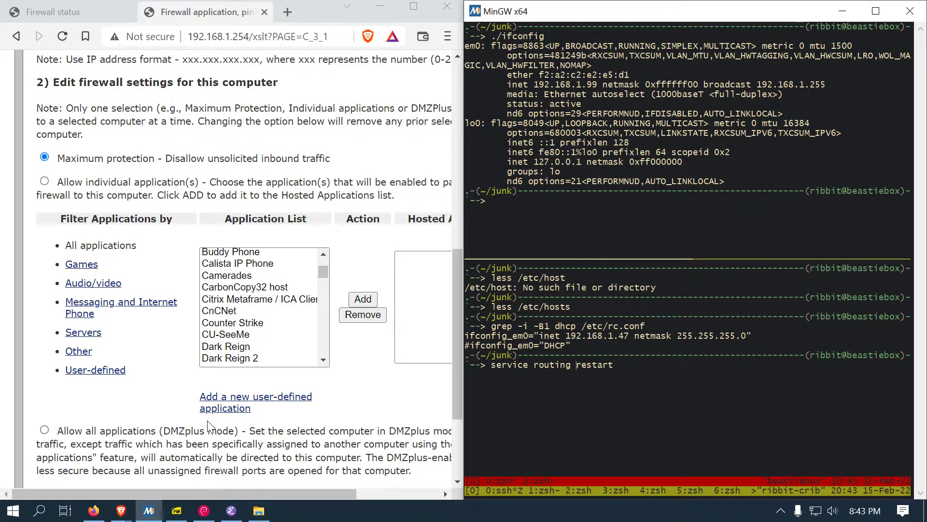
scroll(down, 3)
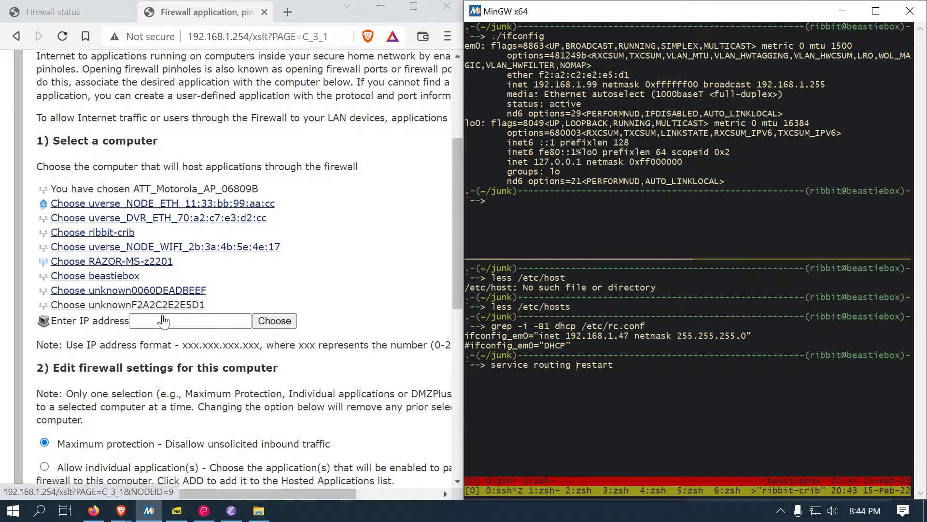
scroll(down, 3)
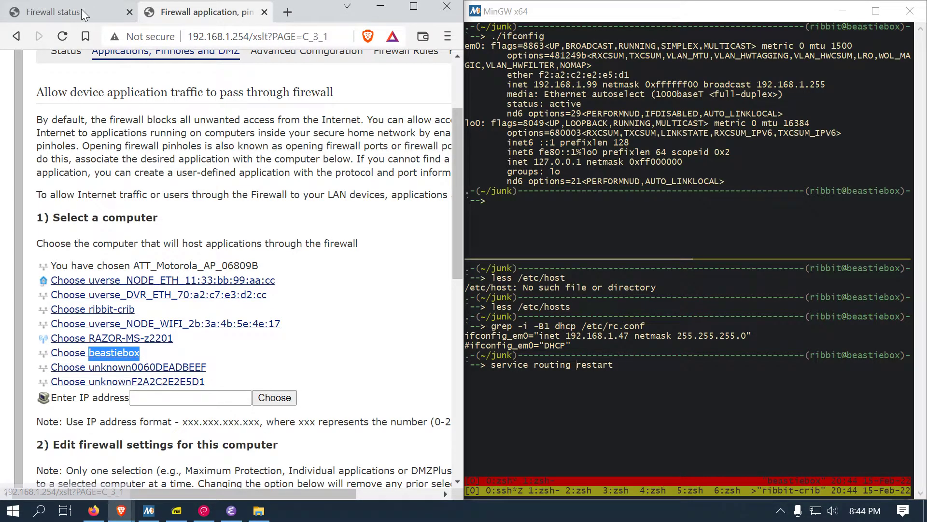
Step: Return to Firewall status and highlight beastiebox in the Allowed Application Lists table
click(53, 13)
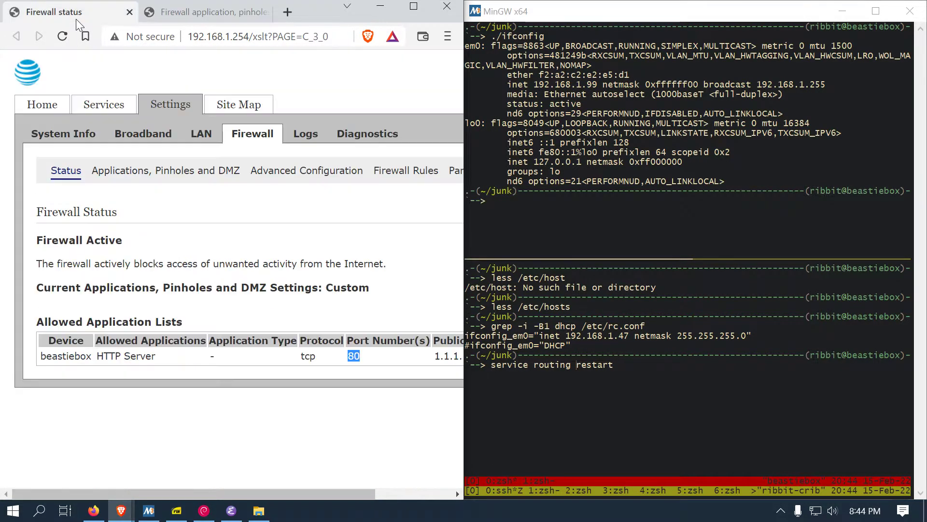
double_click(66, 356)
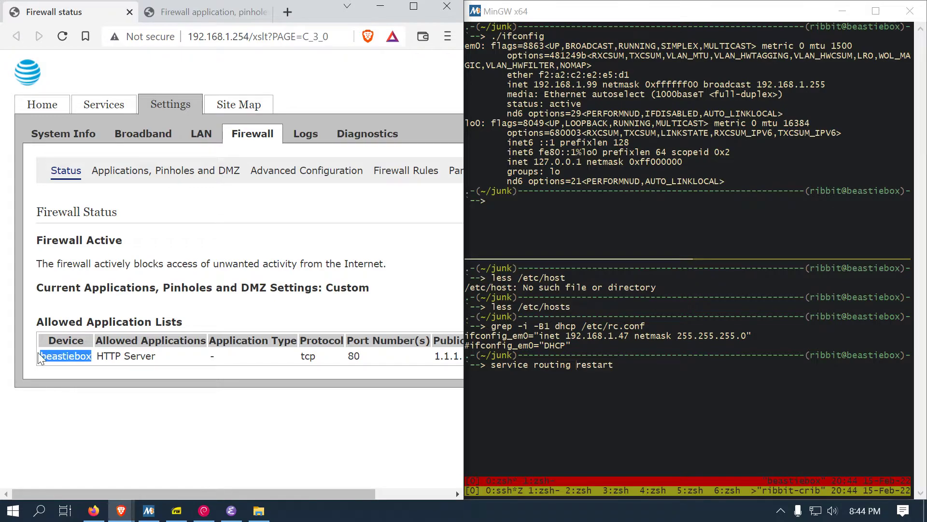